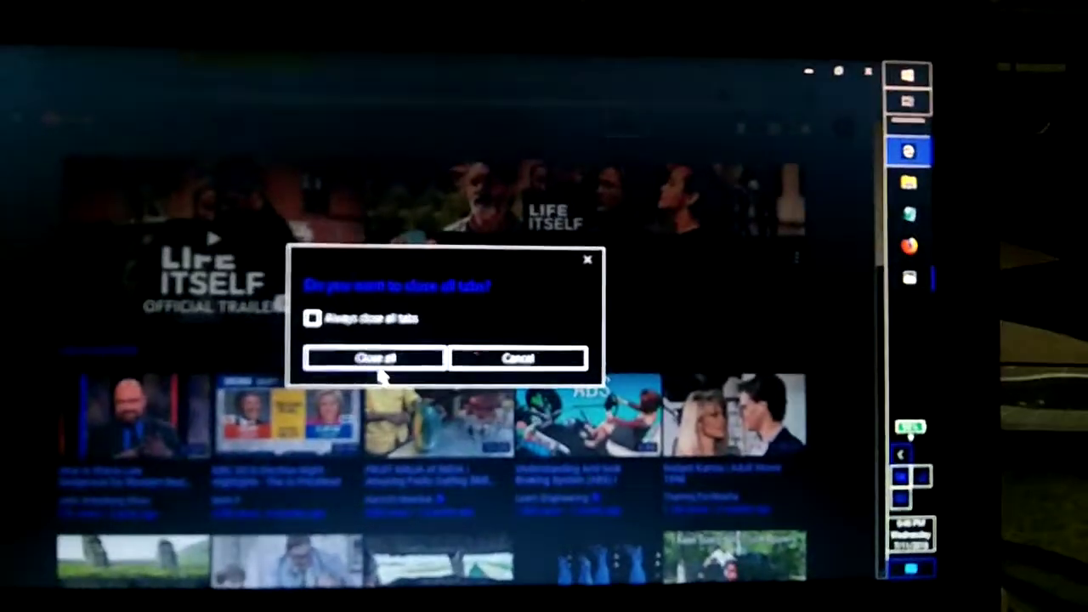
# - Confirm 'Close all' in the close-all-tabs dialog, then relaunch Edge to its splash screen
pyautogui.click(374, 357)
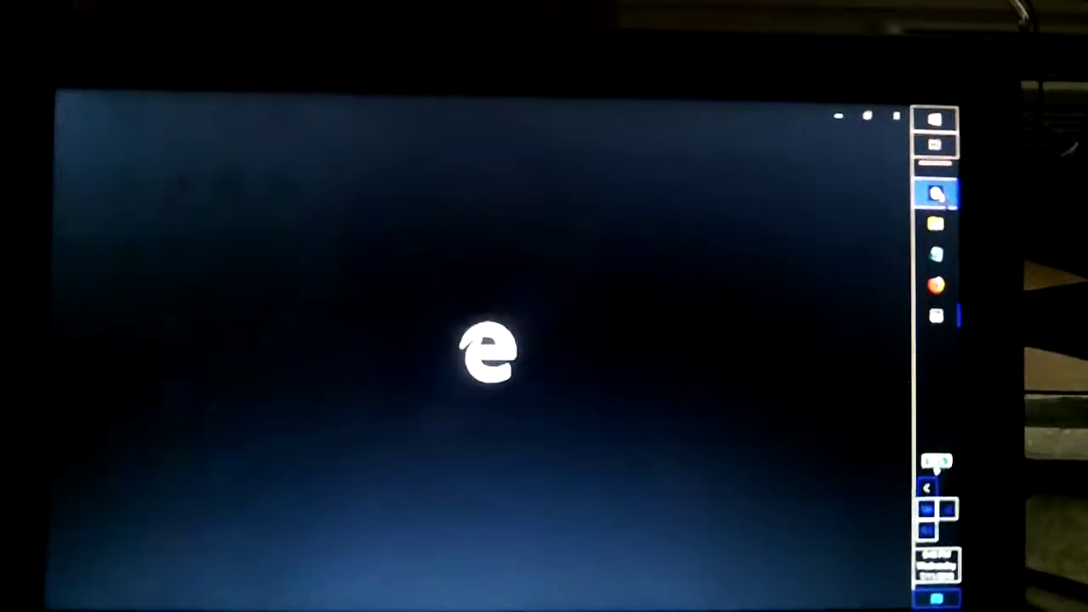